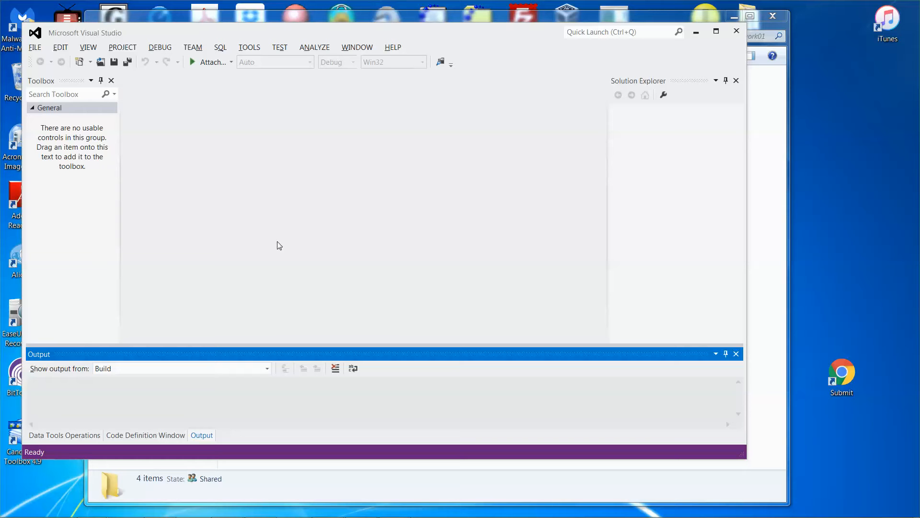
pyautogui.moveTo(314, 204)
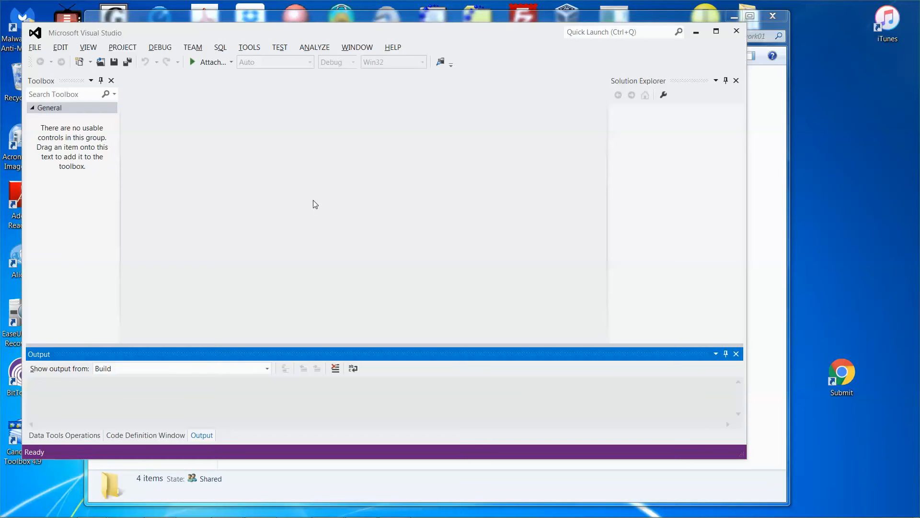
pyautogui.moveTo(60, 48)
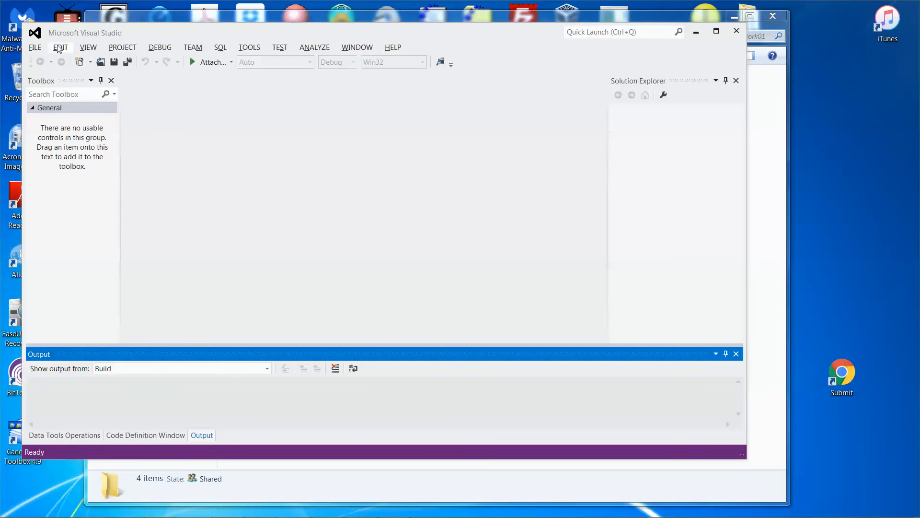
# Step: Start a new Visual C++ Win32 Console Application project
pyautogui.click(34, 47)
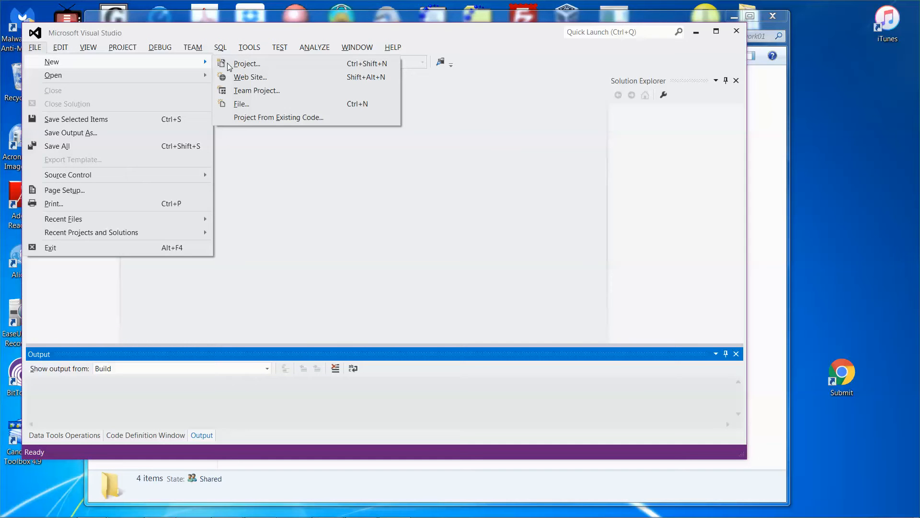
pyautogui.click(246, 63)
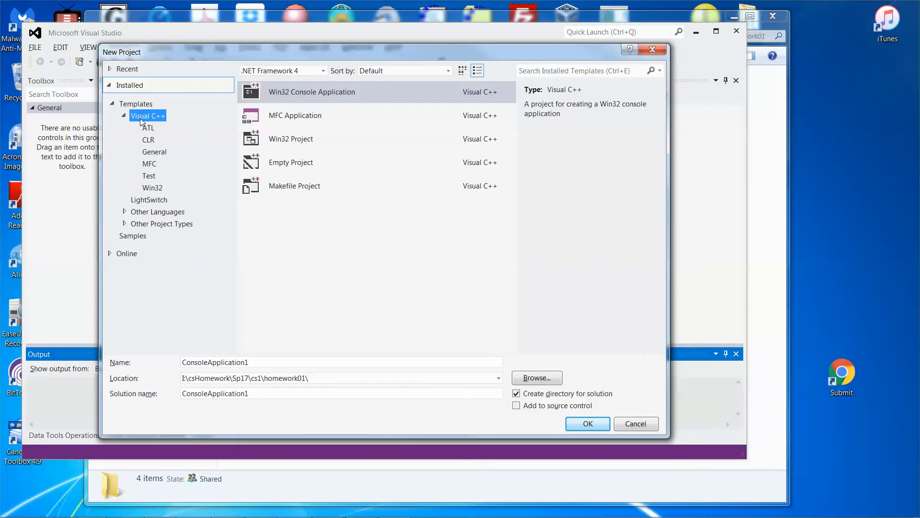
pyautogui.click(312, 92)
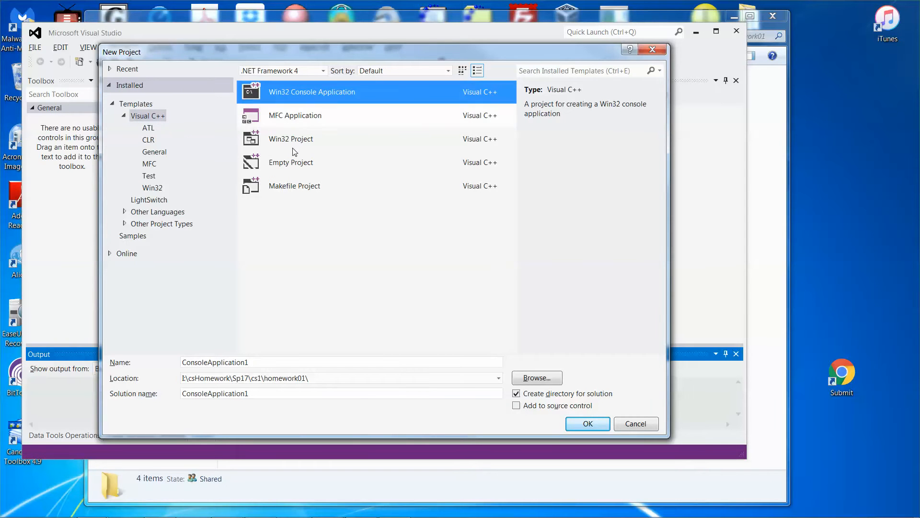
pyautogui.click(340, 361)
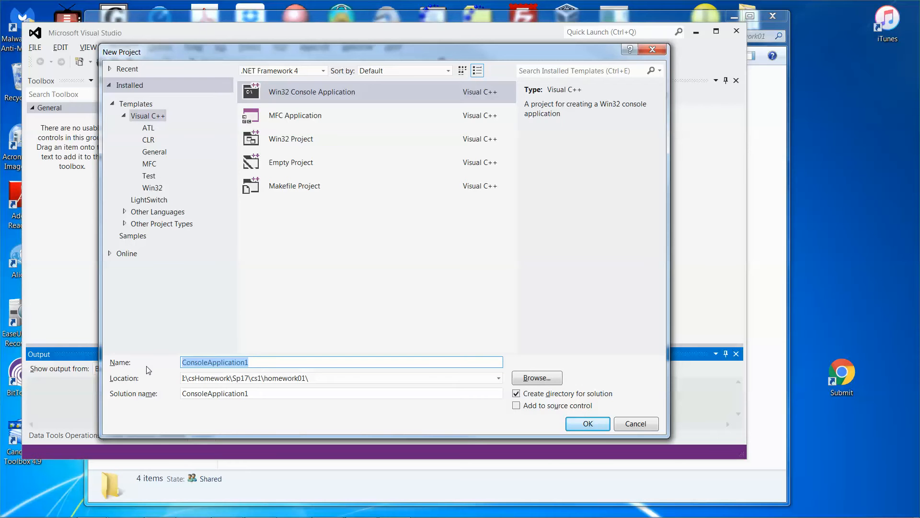
# Step: Name the project bill, make it an empty project and finish creating it
pyautogui.write('bill')
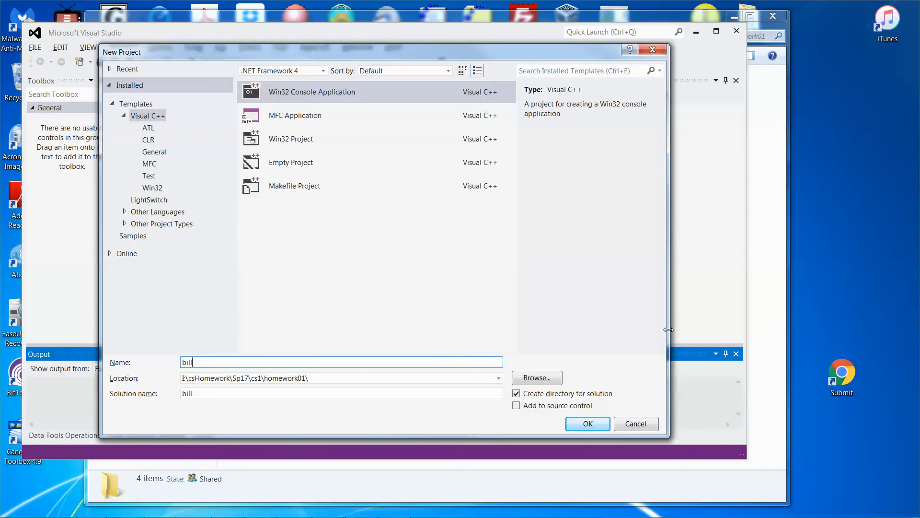
pyautogui.click(587, 423)
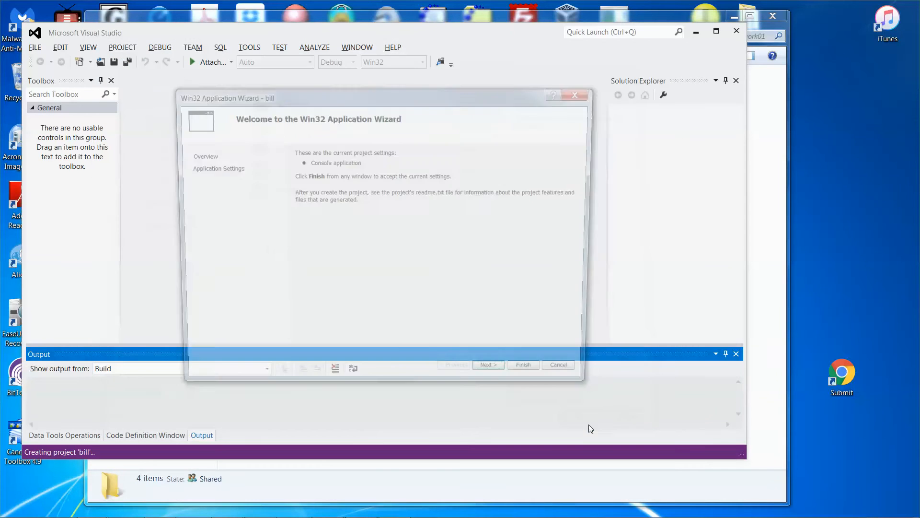
pyautogui.click(488, 365)
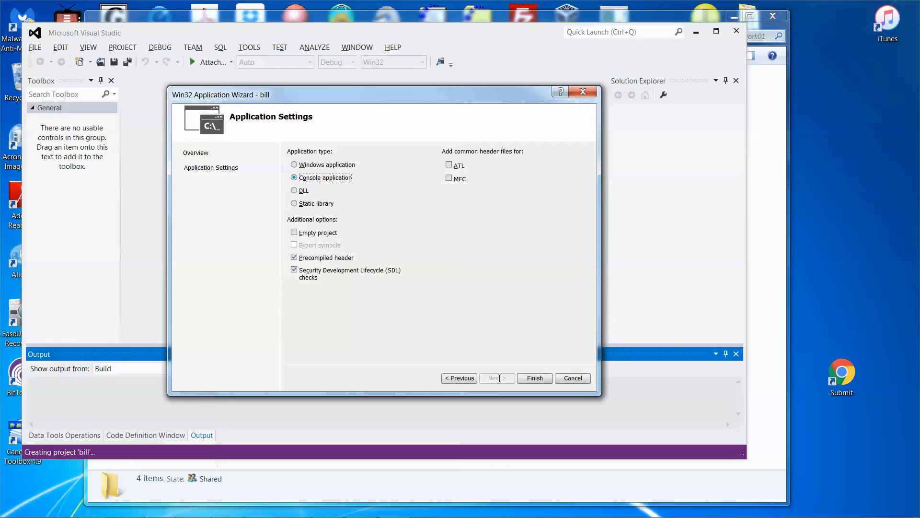
pyautogui.click(294, 232)
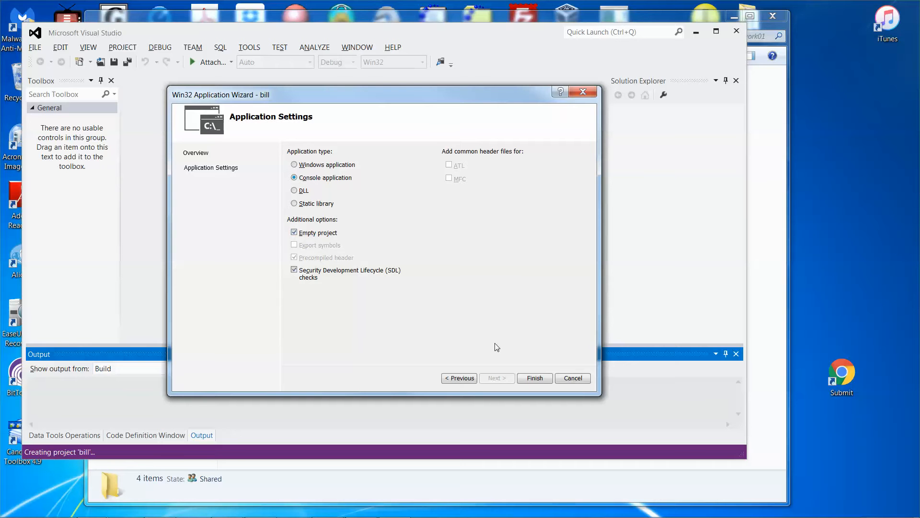
pyautogui.click(534, 378)
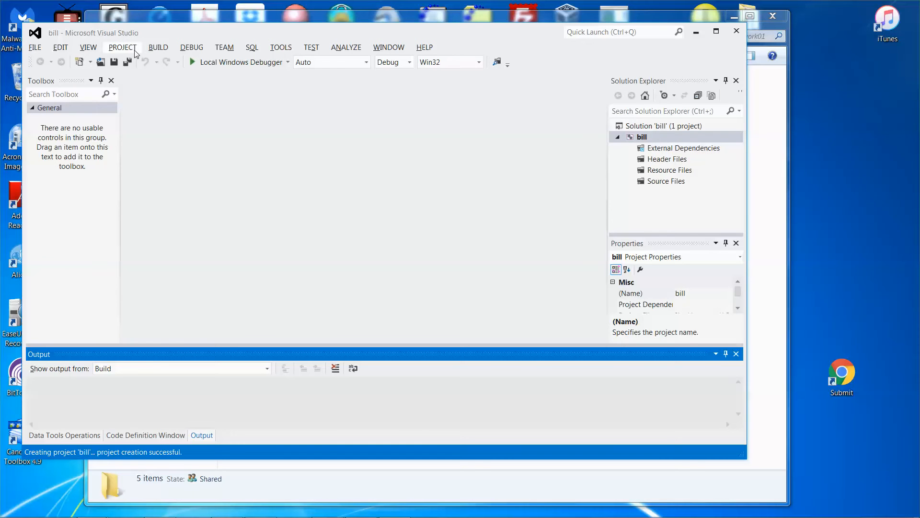
# Step: Add the existing Bill Source.cpp from homework01 to the bill project
pyautogui.click(122, 47)
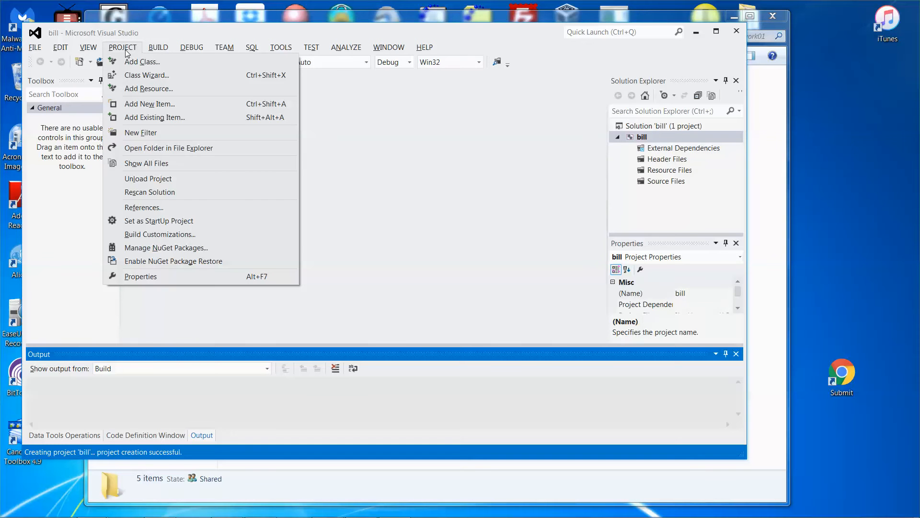
pyautogui.moveTo(164, 117)
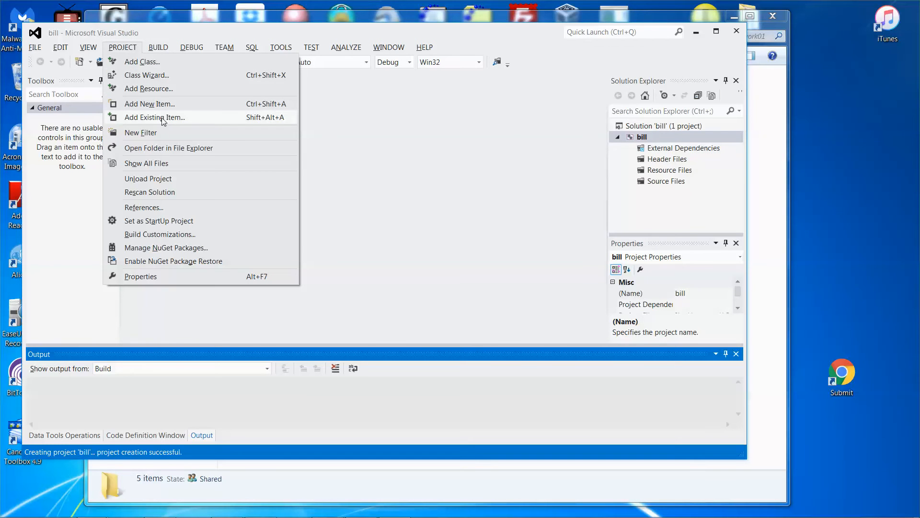
pyautogui.click(154, 117)
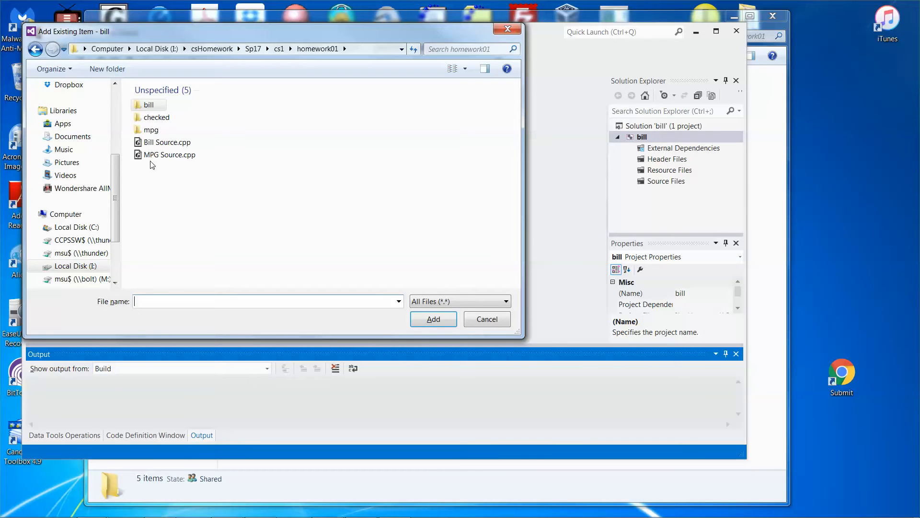
pyautogui.click(166, 142)
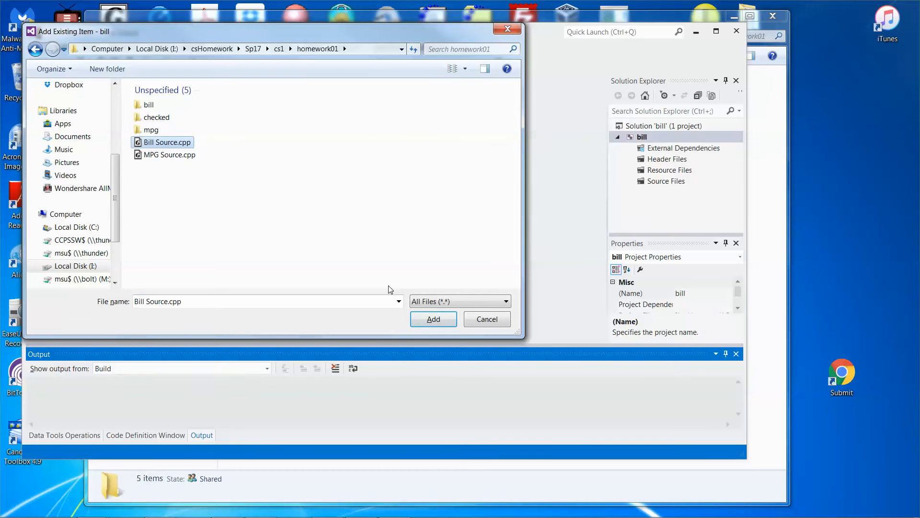
pyautogui.click(433, 319)
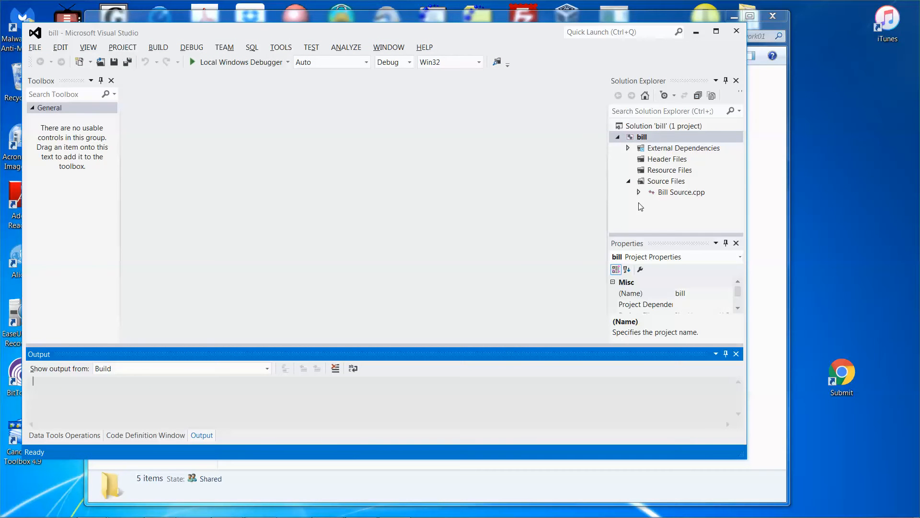
pyautogui.moveTo(663, 198)
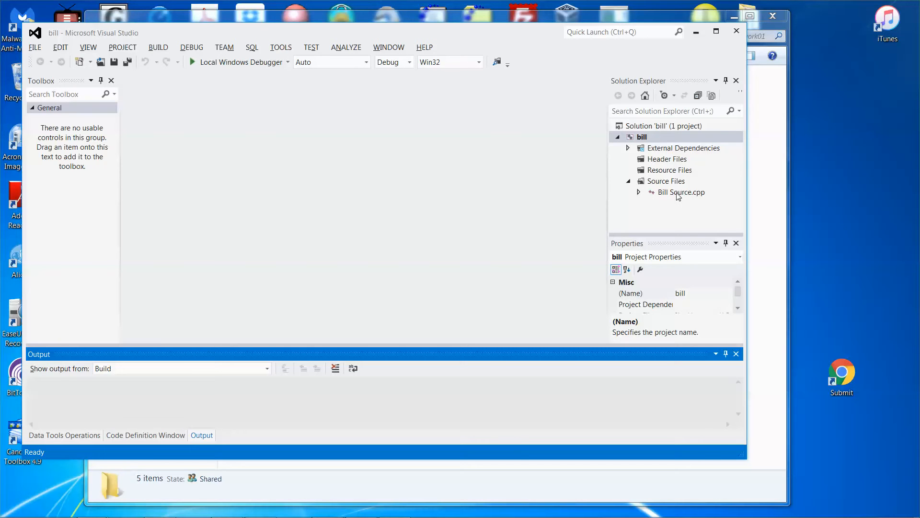
# Step: Open Bill Source.cpp in the editor and build and run the out-of-date project
pyautogui.doubleClick(682, 192)
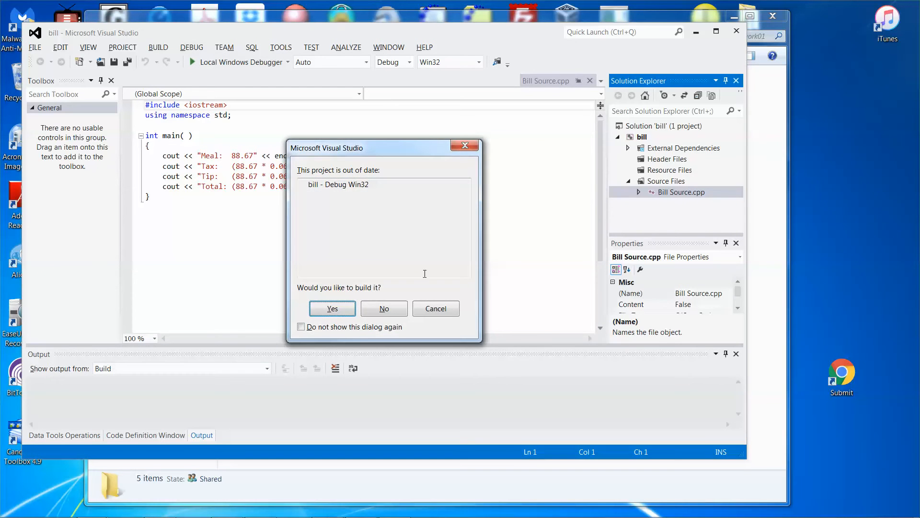
pyautogui.click(332, 308)
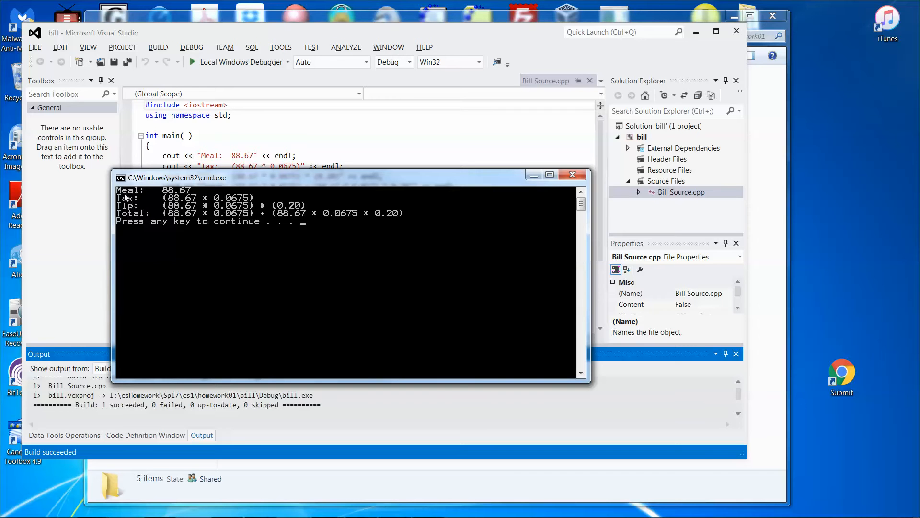
pyautogui.moveTo(149, 209)
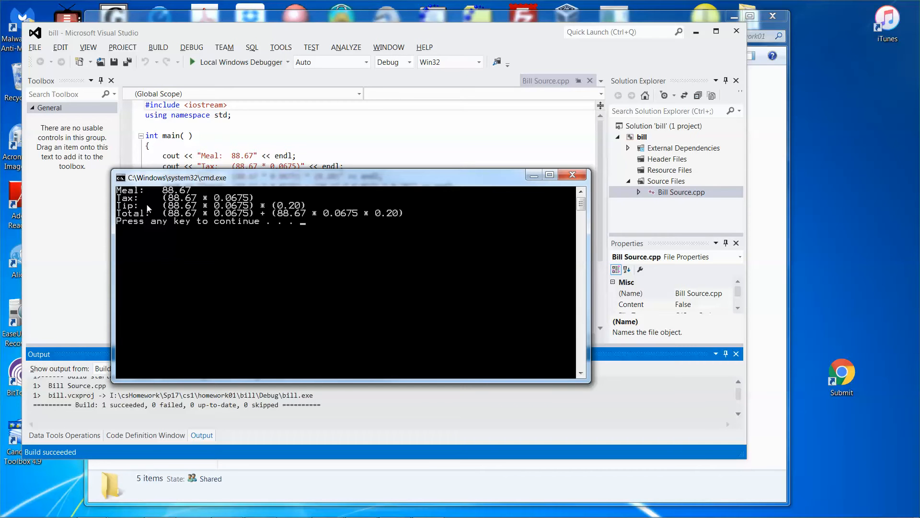
pyautogui.moveTo(158, 209)
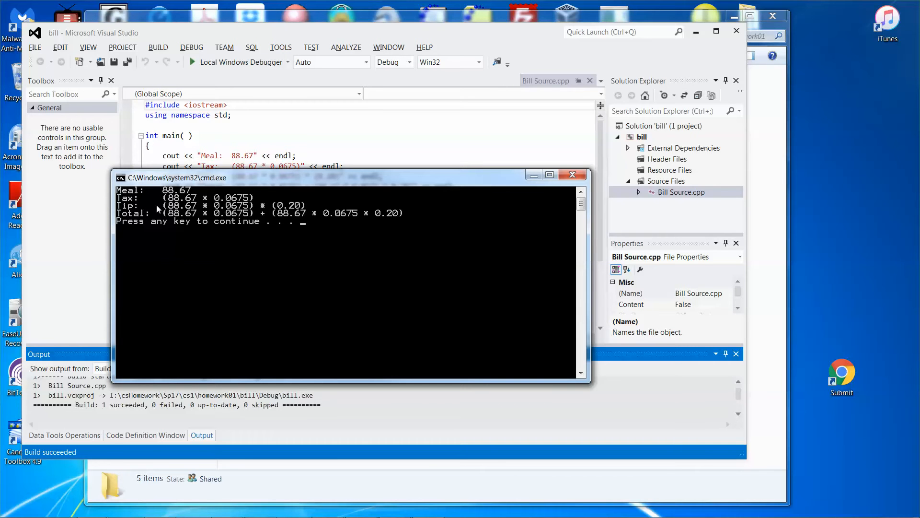
pyautogui.moveTo(287, 189)
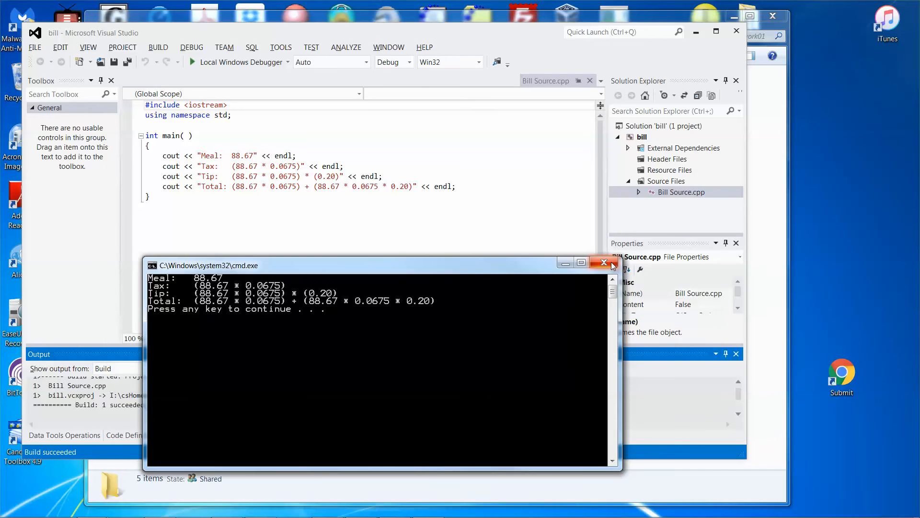
# Step: Close the console and edit the cout lines so tax, tip and total are computed values
pyautogui.click(604, 262)
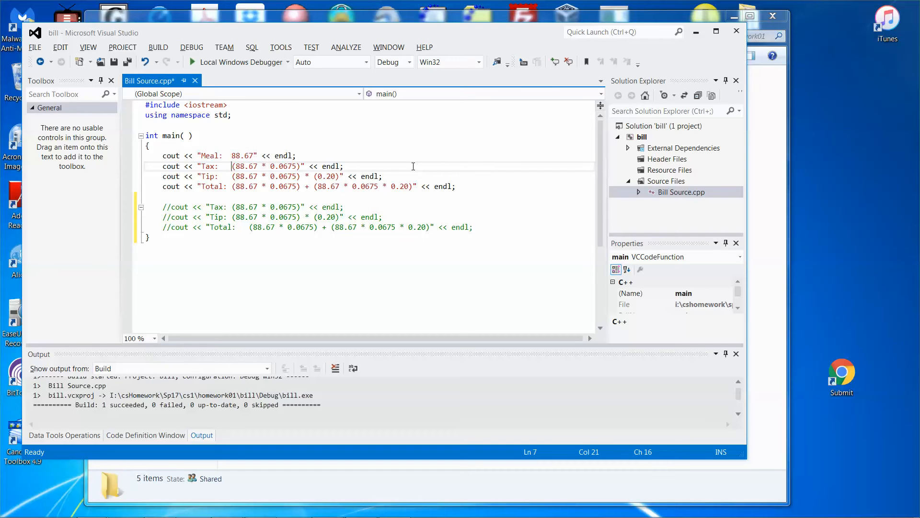
pyautogui.write('" <<')
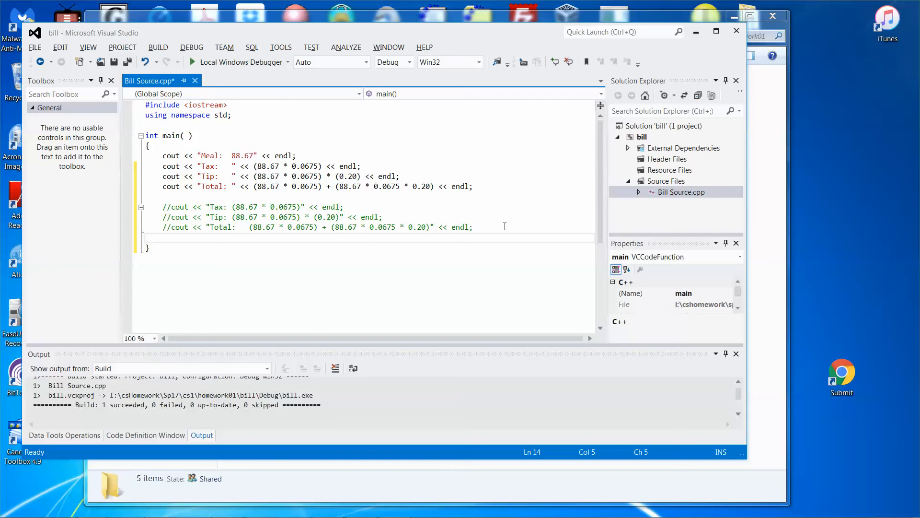
# Step: End main with return 0; and run the program to check the tax, tip and total output
pyautogui.write('return')
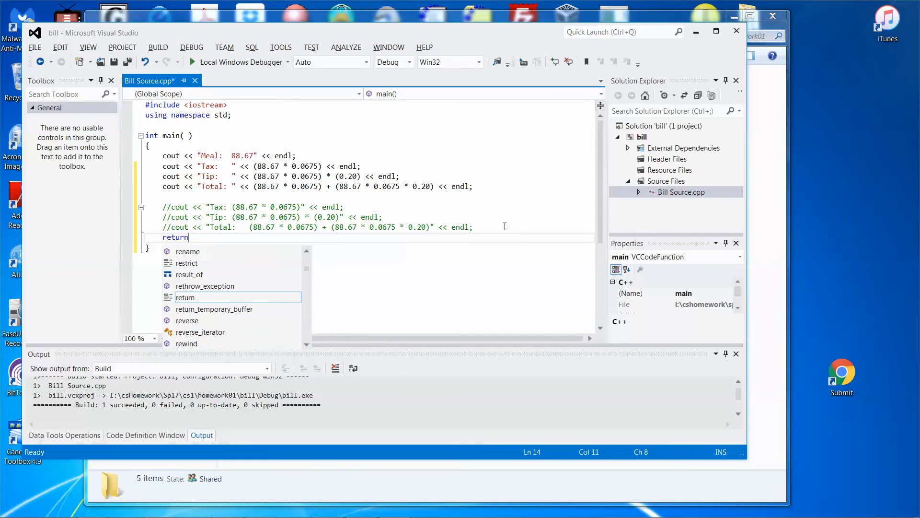
pyautogui.write('0;')
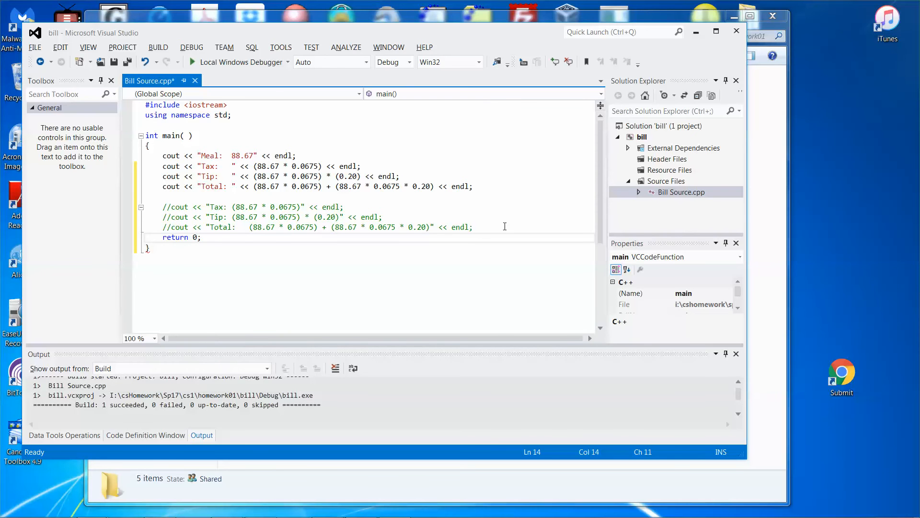
pyautogui.click(191, 47)
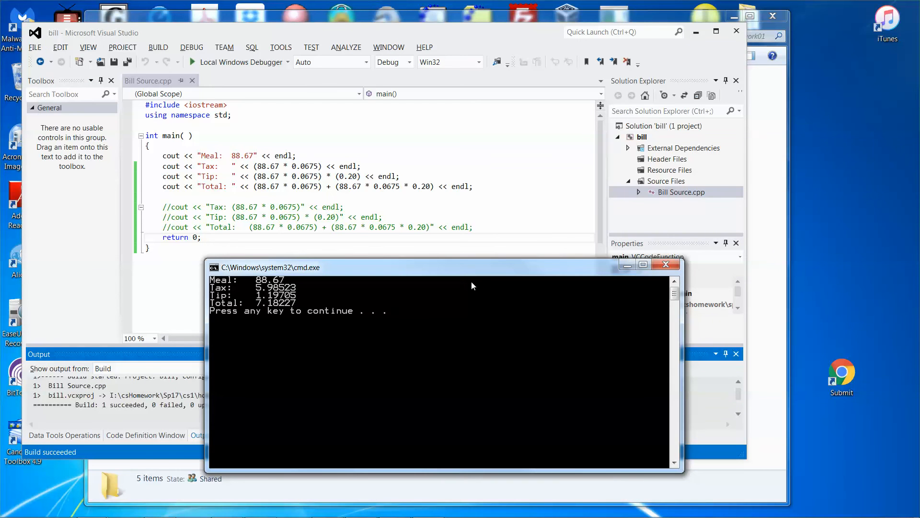
pyautogui.moveTo(235, 310)
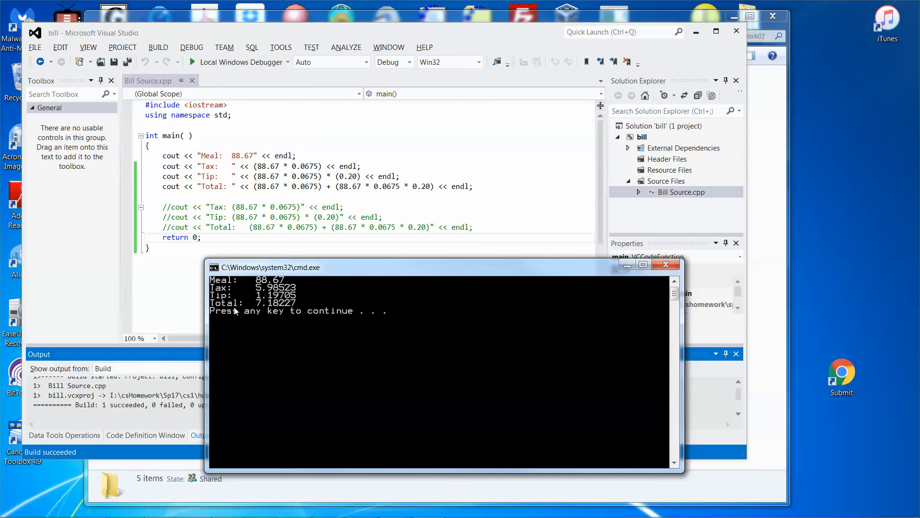
pyautogui.moveTo(253, 310)
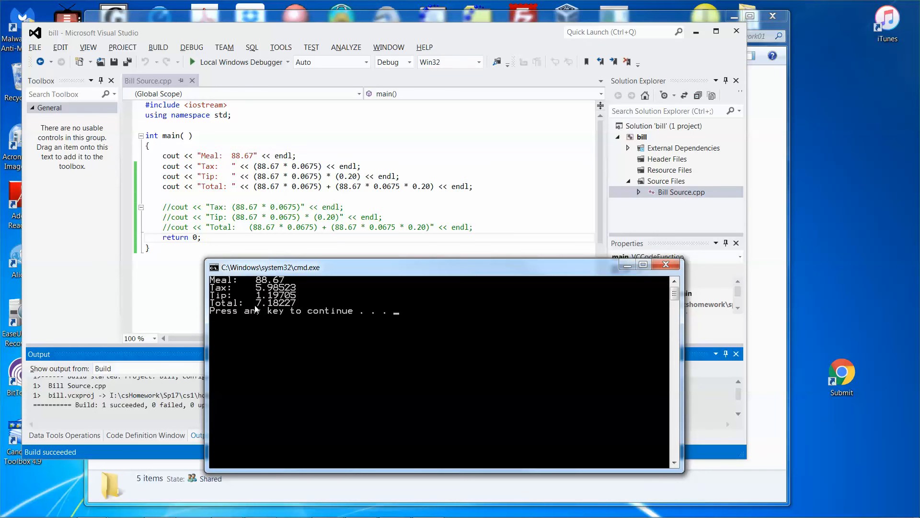
pyautogui.moveTo(624, 279)
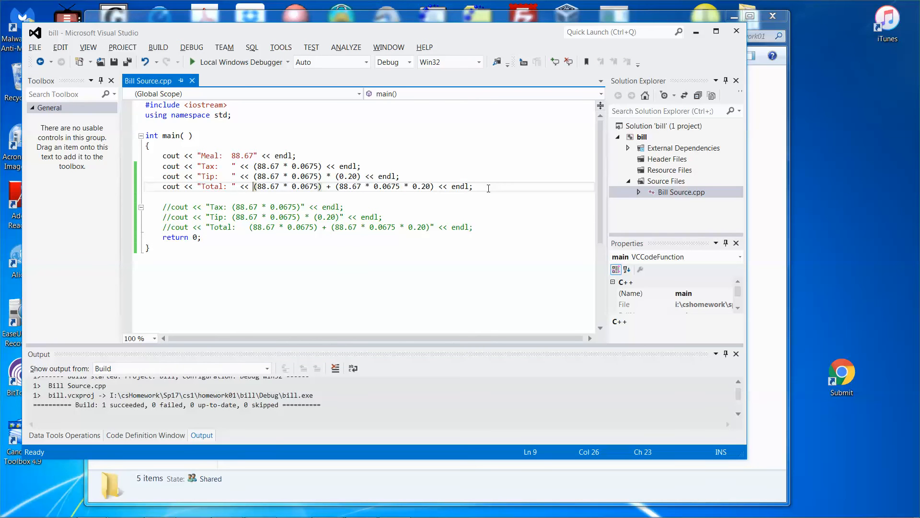
# Step: Prefix the Total expression with 88.67 + and rebuild and run without debugging
pyautogui.write('88.678')
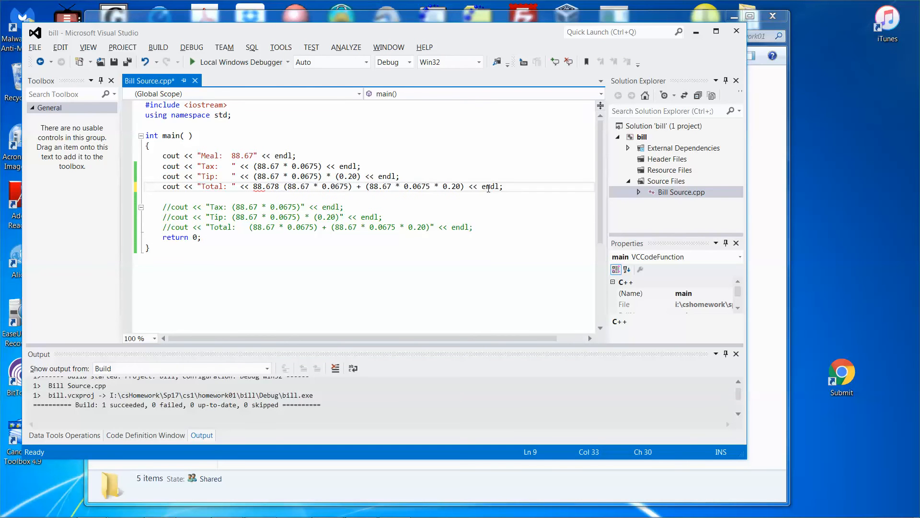
pyautogui.write('+')
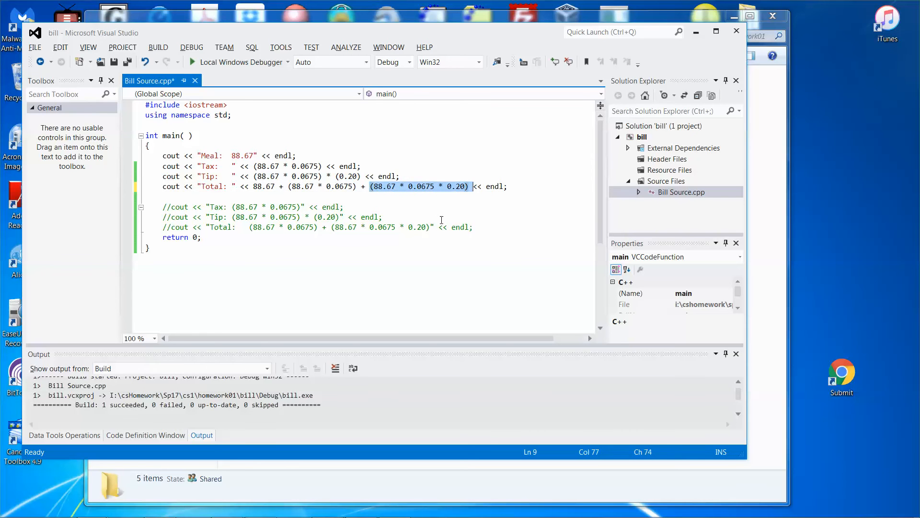
pyautogui.click(192, 47)
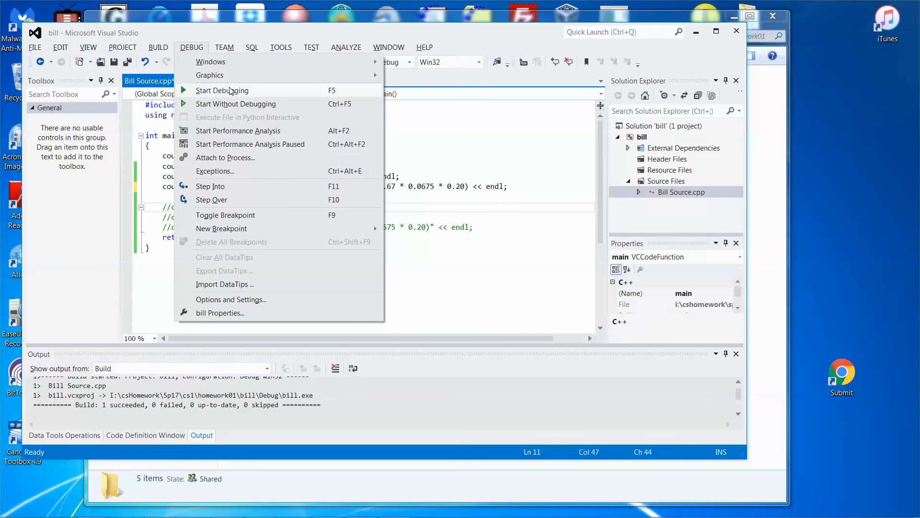
pyautogui.click(221, 90)
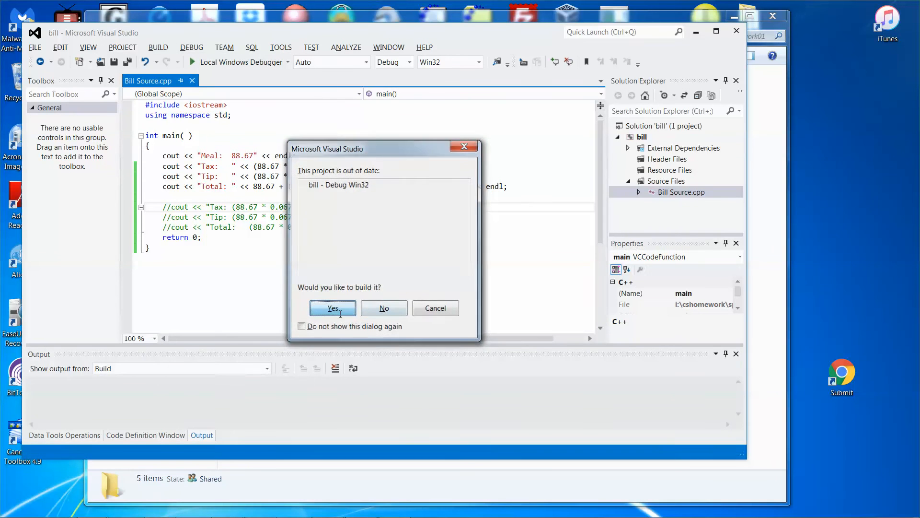
pyautogui.click(332, 307)
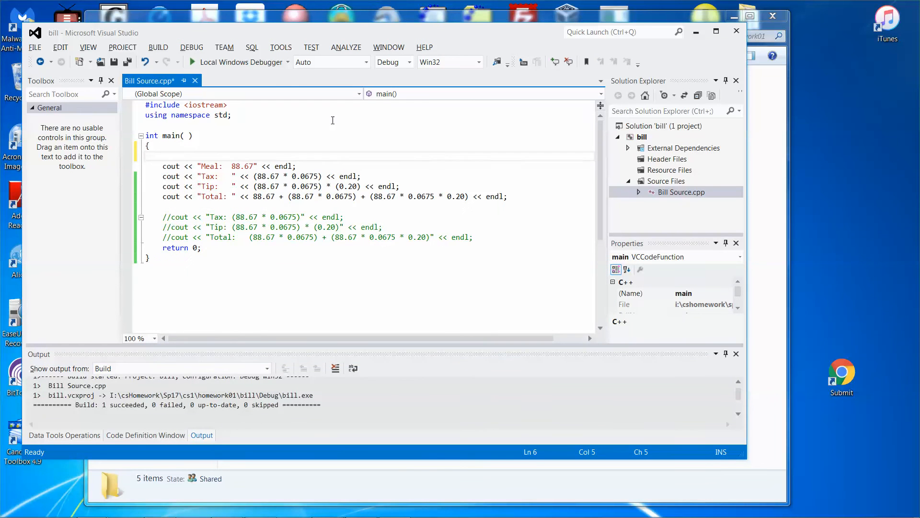
# Step: Declare double mealPrice = 88.67; in main and print mealPrice on the Meal line
pyautogui.write('d')
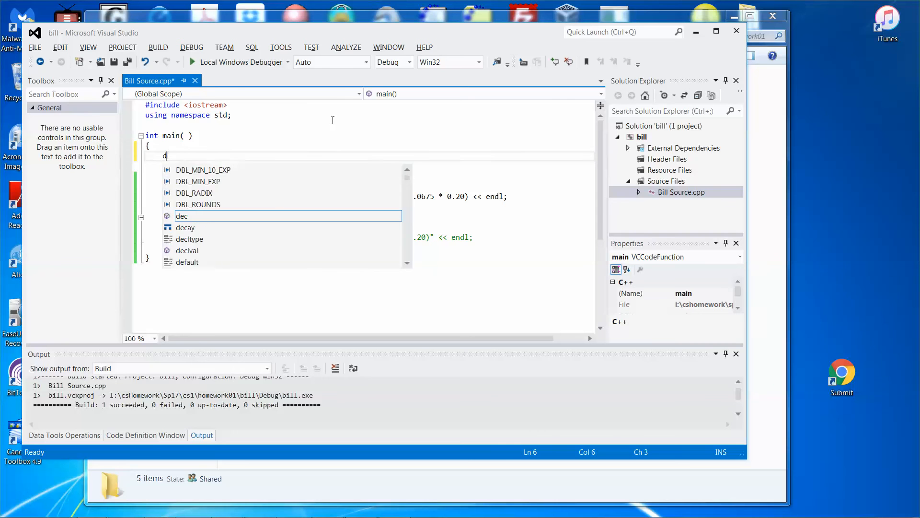
pyautogui.write('ouble')
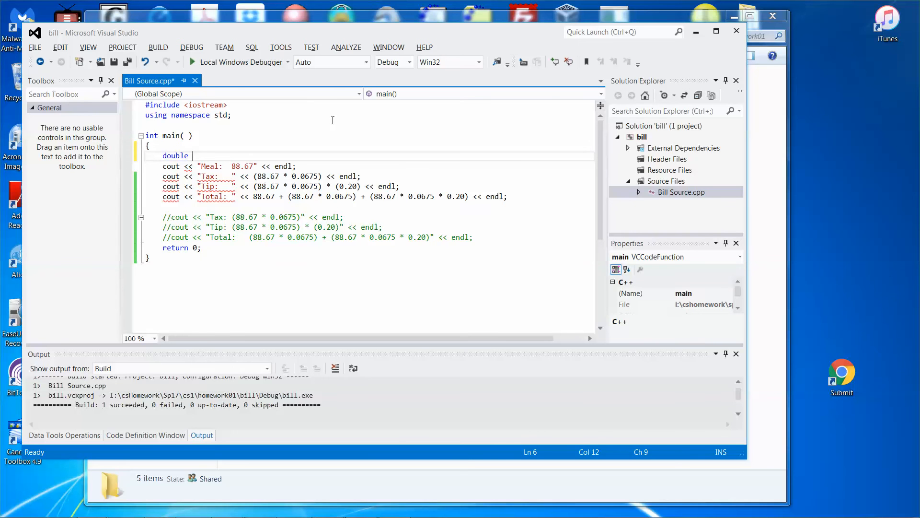
pyautogui.write('mi')
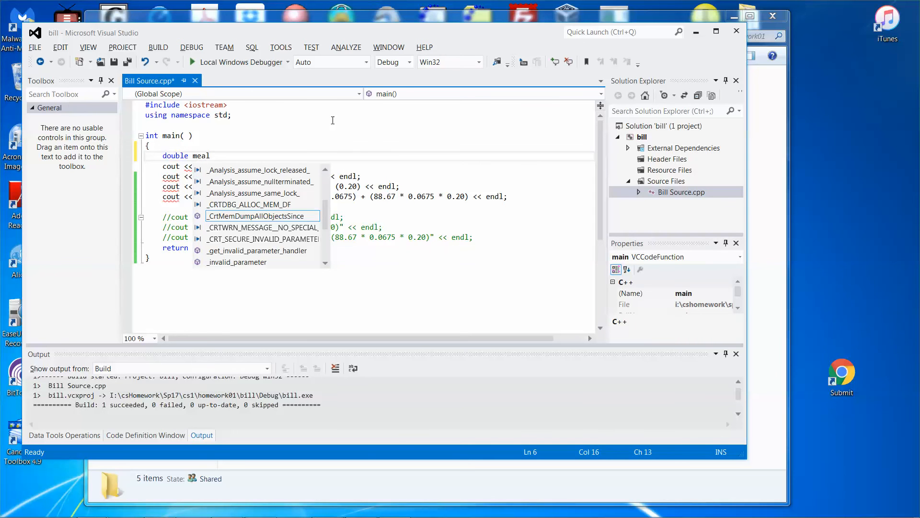
pyautogui.write('Price =')
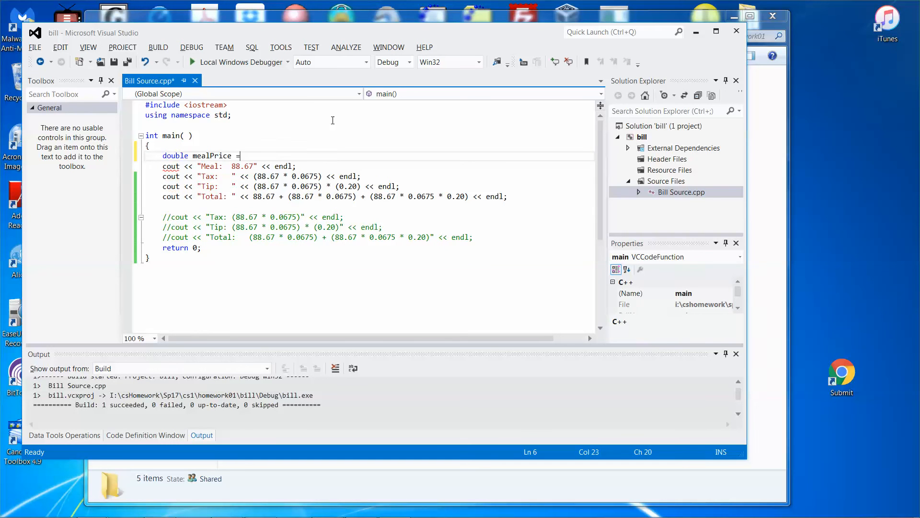
pyautogui.write('88')
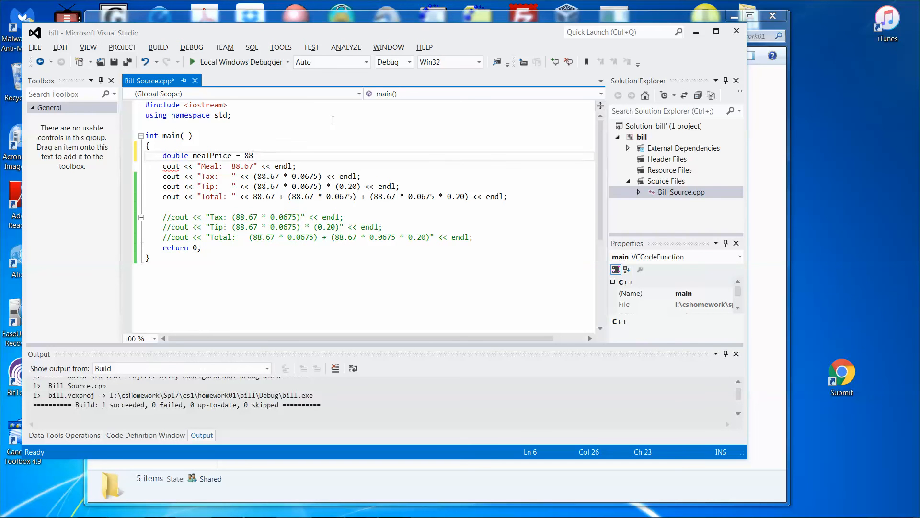
pyautogui.write('.67;')
pyautogui.click(370, 166)
pyautogui.write('" << mealPrice ')
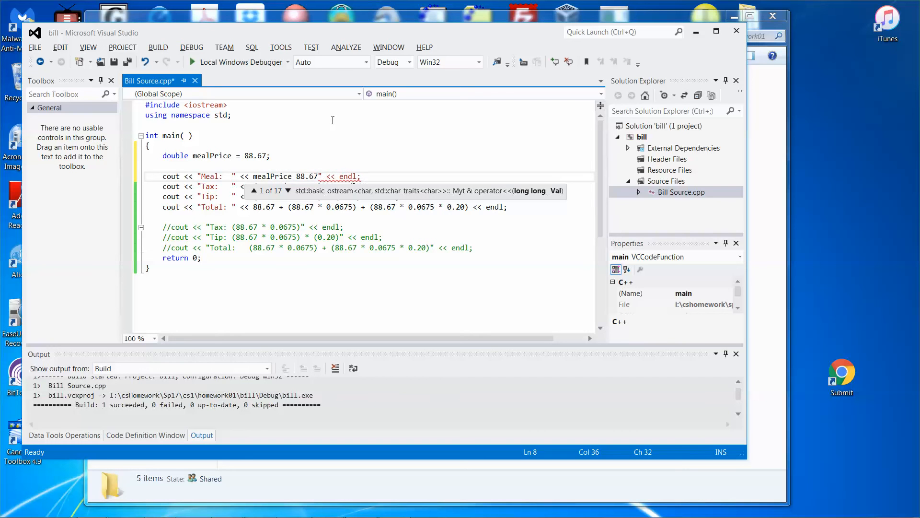
pyautogui.press('Backspace')
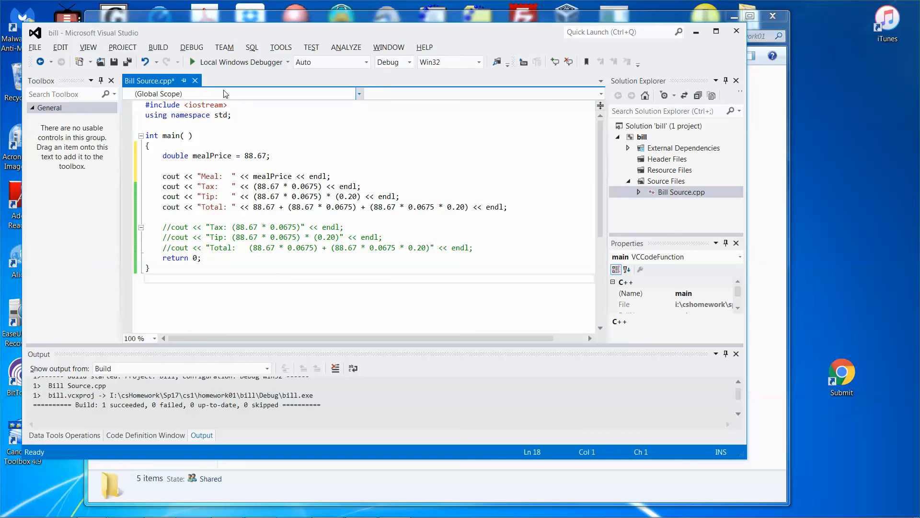
pyautogui.click(191, 47)
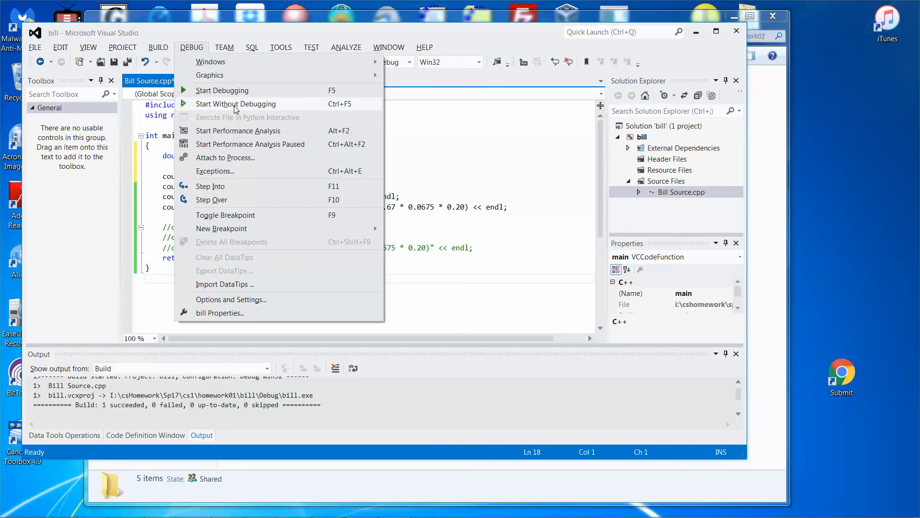
# Step: Run the program without debugging, then select the literal 88.67 in the Tax line
pyautogui.click(222, 90)
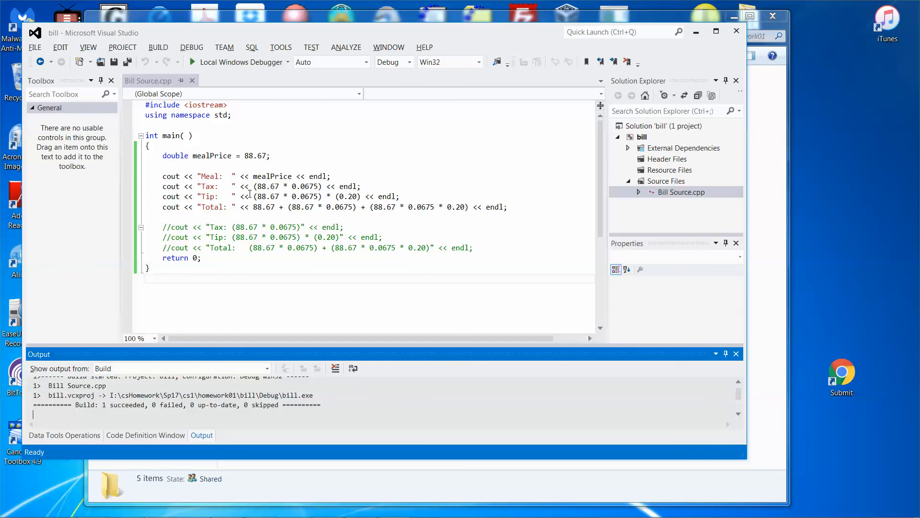
pyautogui.doubleClick(267, 186)
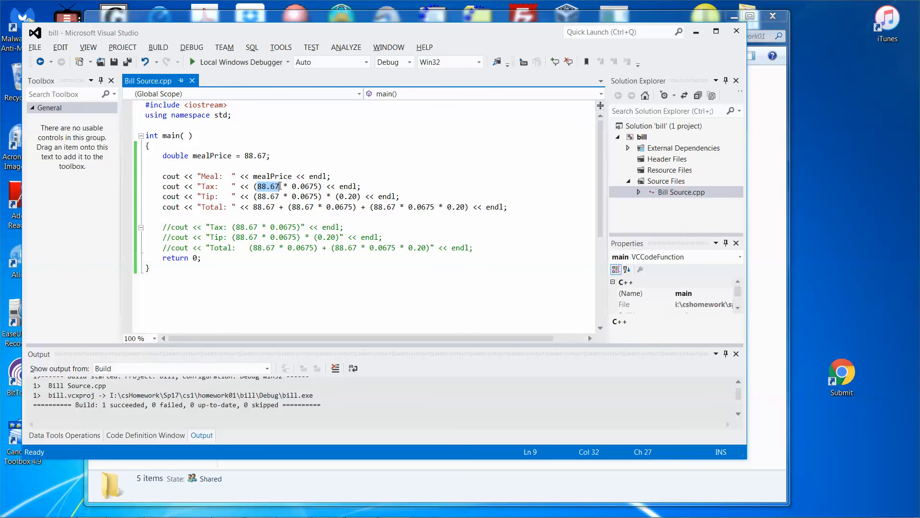
pyautogui.moveTo(205, 156)
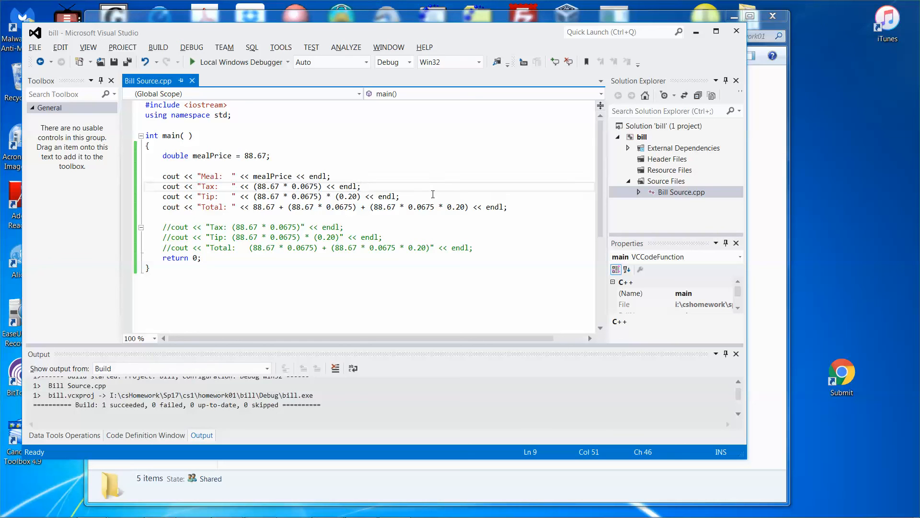
pyautogui.moveTo(428, 196)
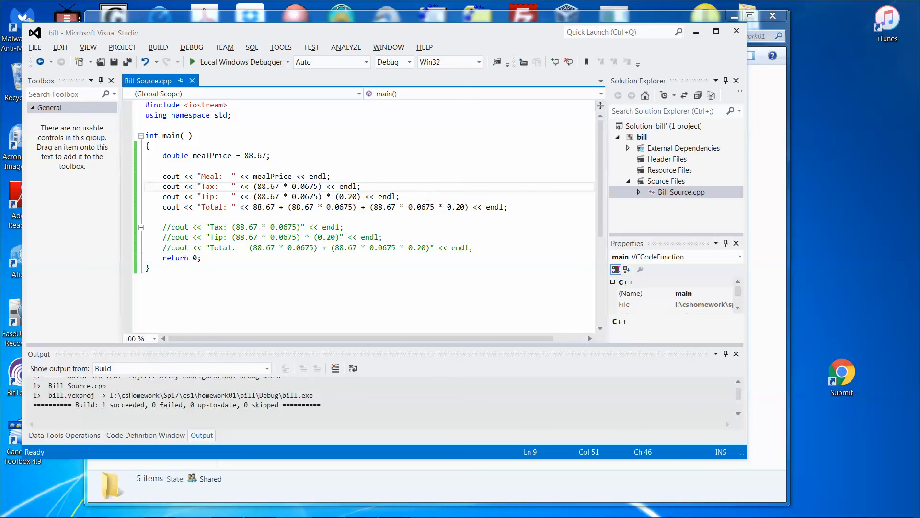